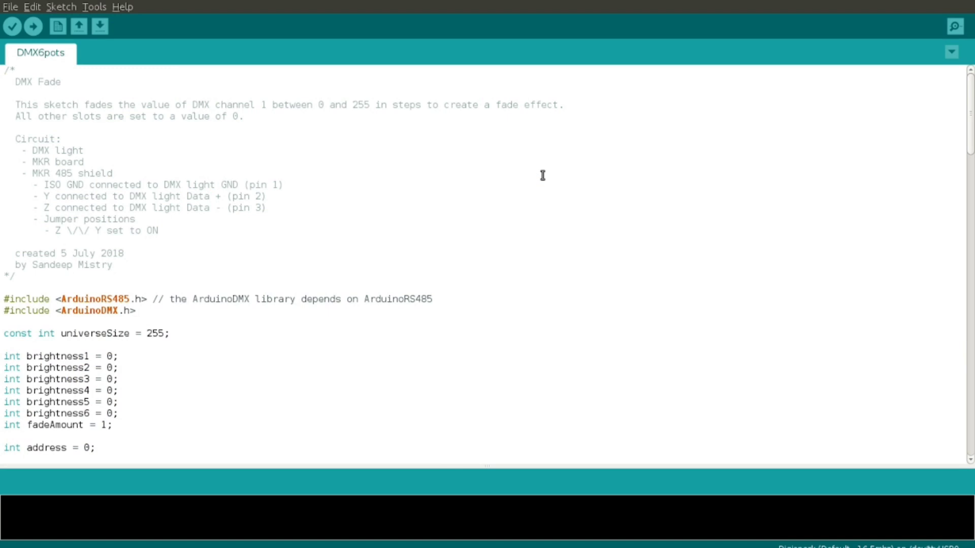
Review the upper part of the DMX6pots sketch, selecting a line near the setup code
{"action": "scroll", "scroll_direction": "down", "scroll_amount": 3}
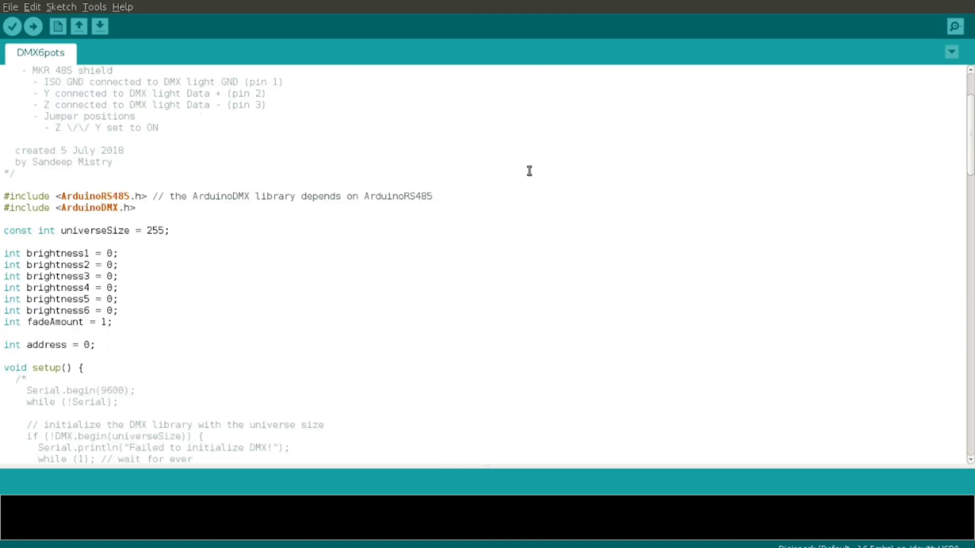
{"action": "scroll", "scroll_direction": "up", "scroll_amount": 3}
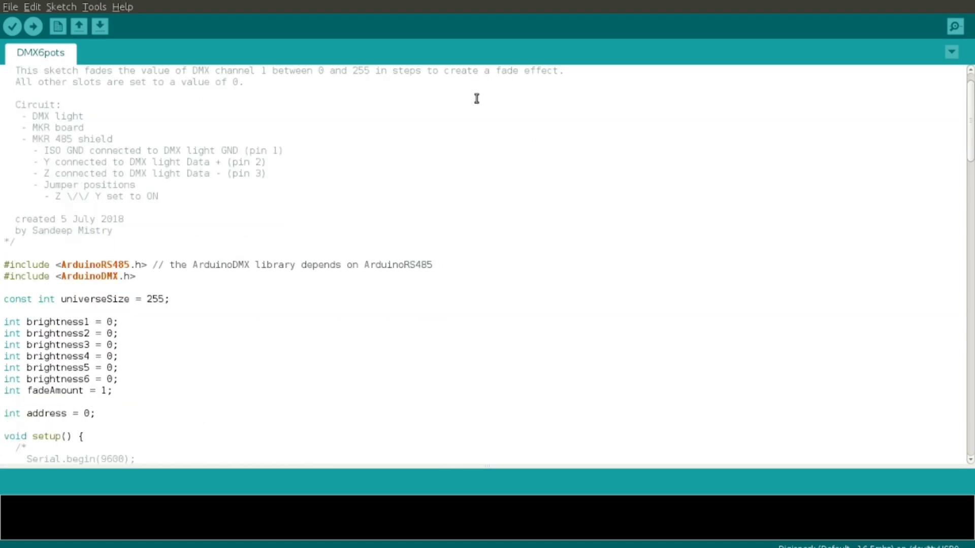
{"action": "mouse_move", "coordinate": [587, 104]}
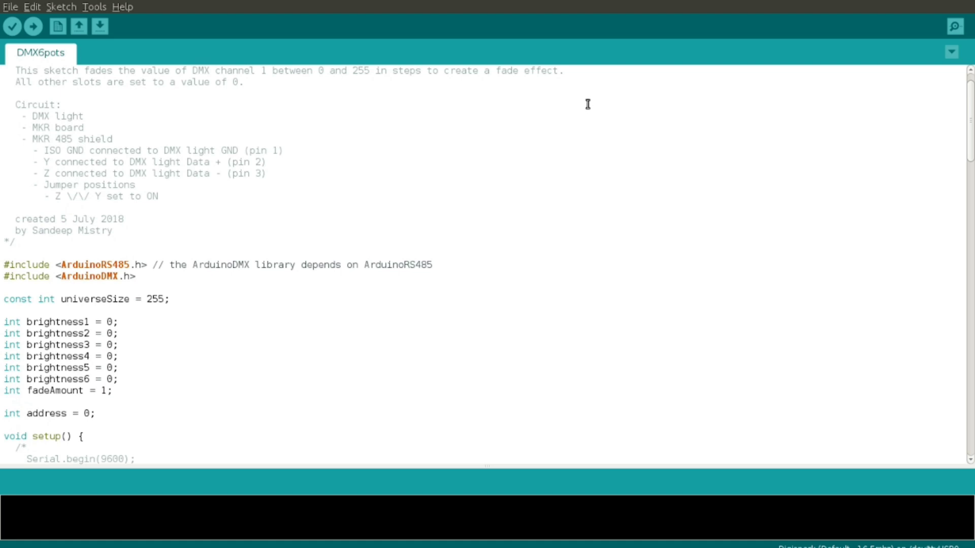
{"action": "scroll", "scroll_direction": "down", "scroll_amount": 3}
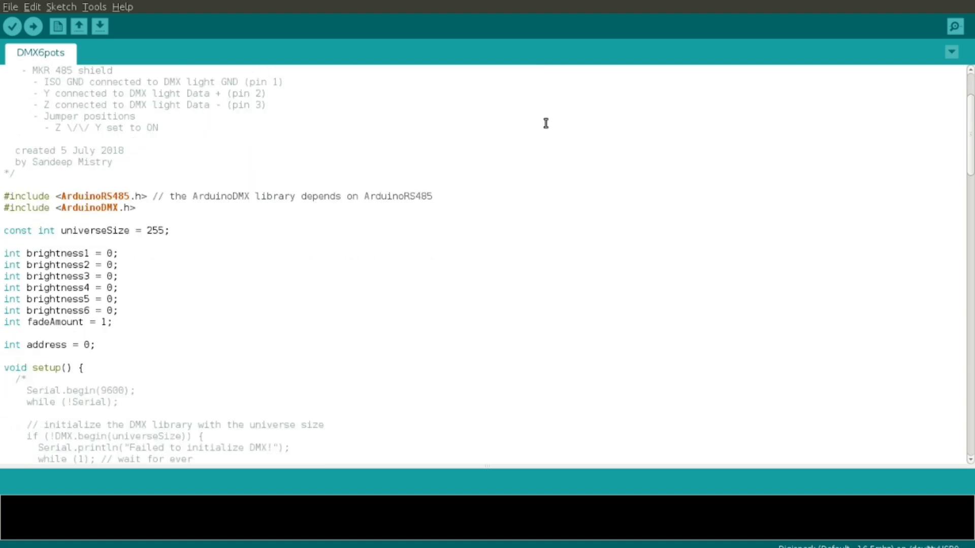
{"action": "left_click_drag", "start_coordinate": [4, 144], "coordinate": [112, 161]}
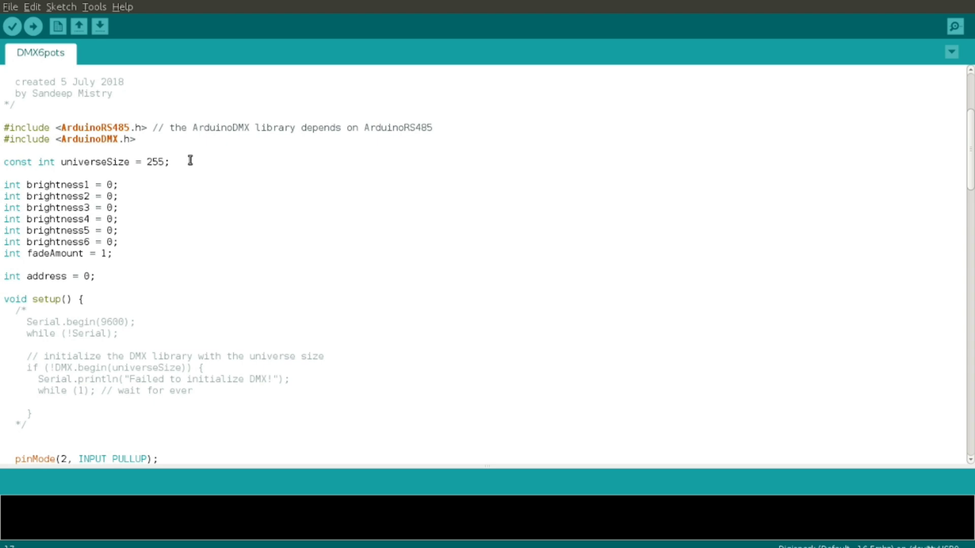
{"action": "mouse_move", "coordinate": [219, 175]}
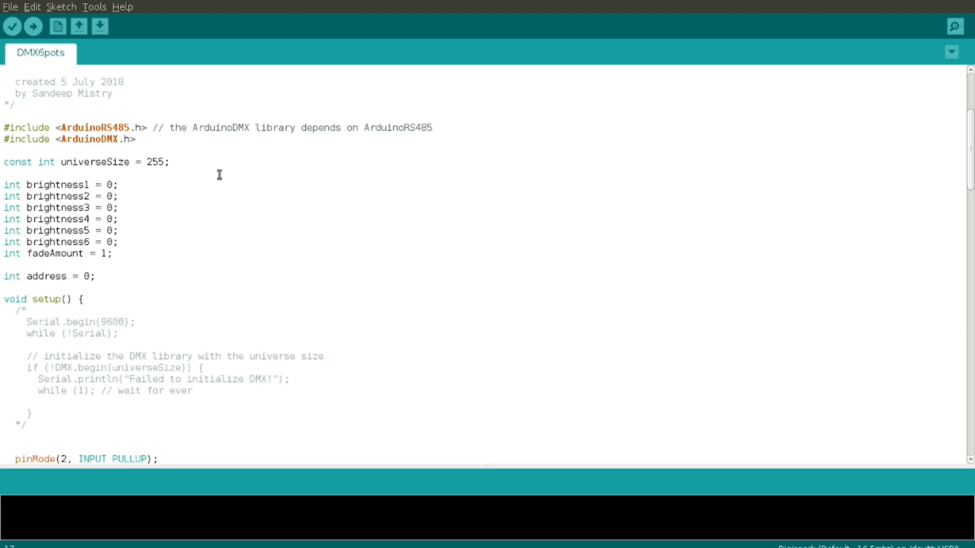
{"action": "left_click", "coordinate": [120, 81]}
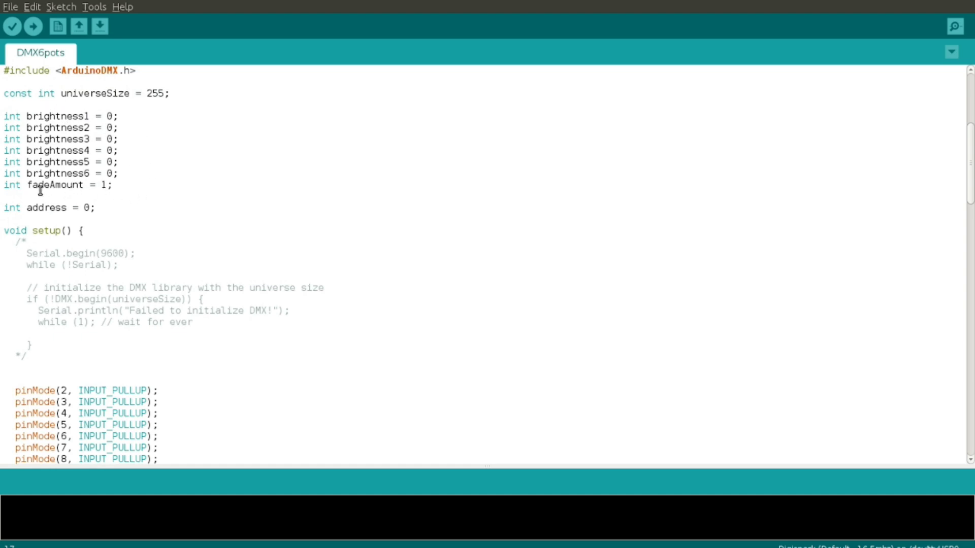
{"action": "mouse_move", "coordinate": [182, 130]}
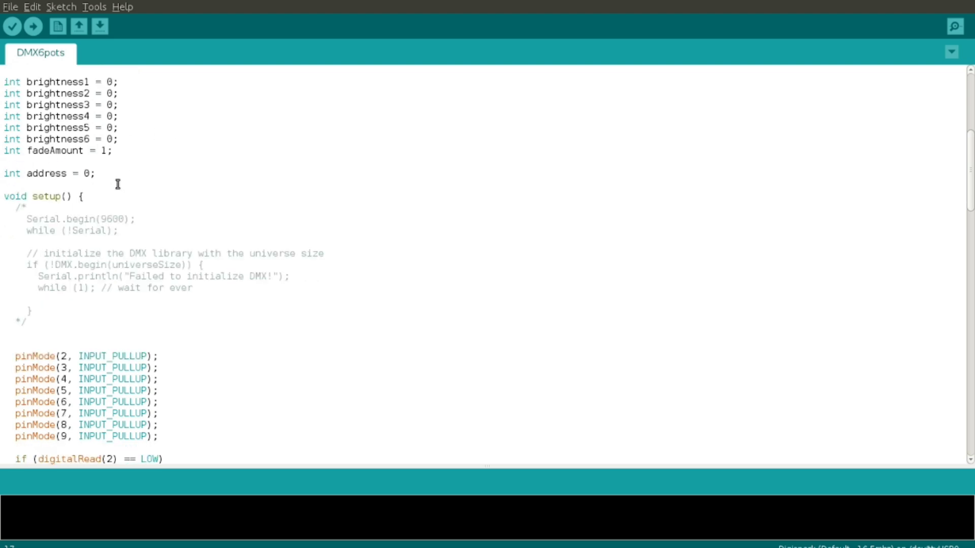
Scroll down to the loop's DMX.beginTransmission / DMX.write block with the 5 ms delay
{"action": "scroll", "scroll_direction": "down", "scroll_amount": 3}
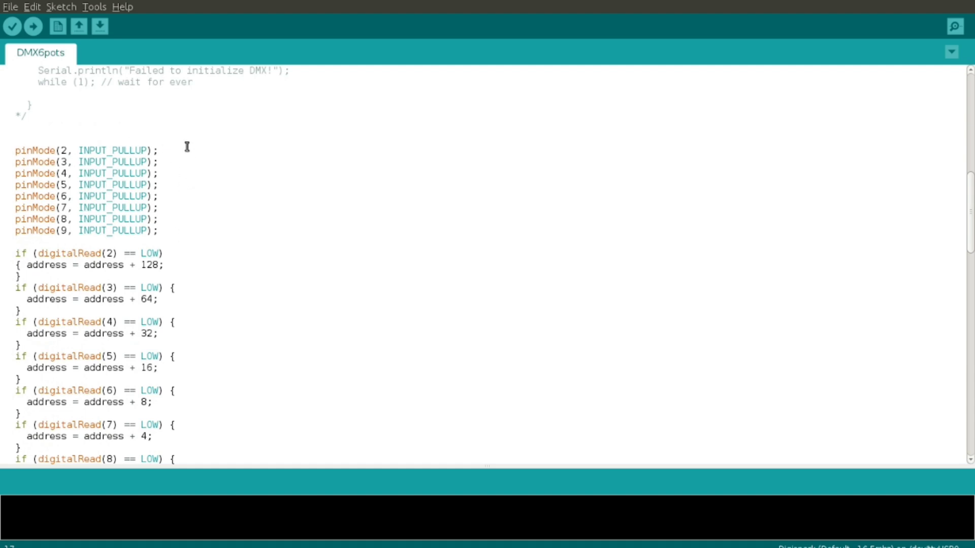
{"action": "mouse_move", "coordinate": [187, 232]}
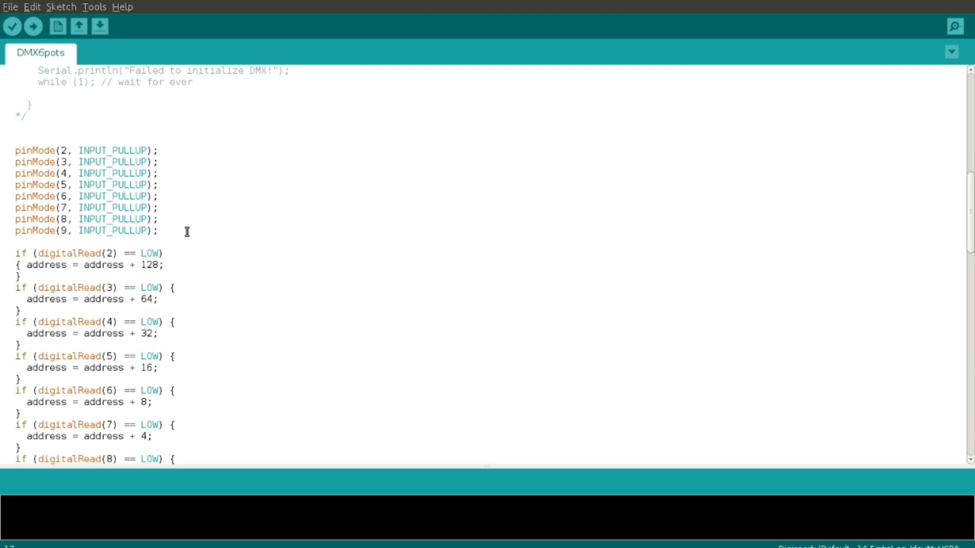
{"action": "mouse_move", "coordinate": [202, 226]}
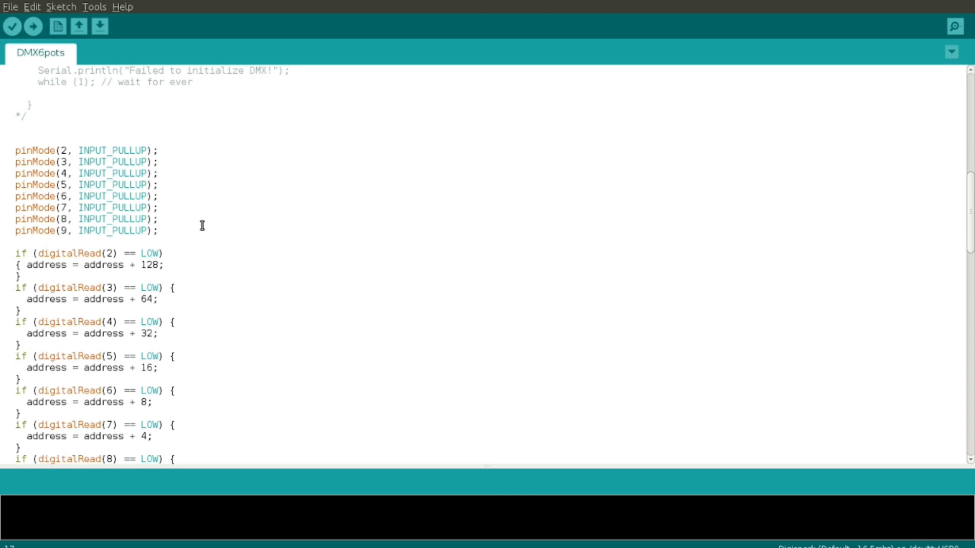
{"action": "scroll", "scroll_direction": "down", "scroll_amount": 3}
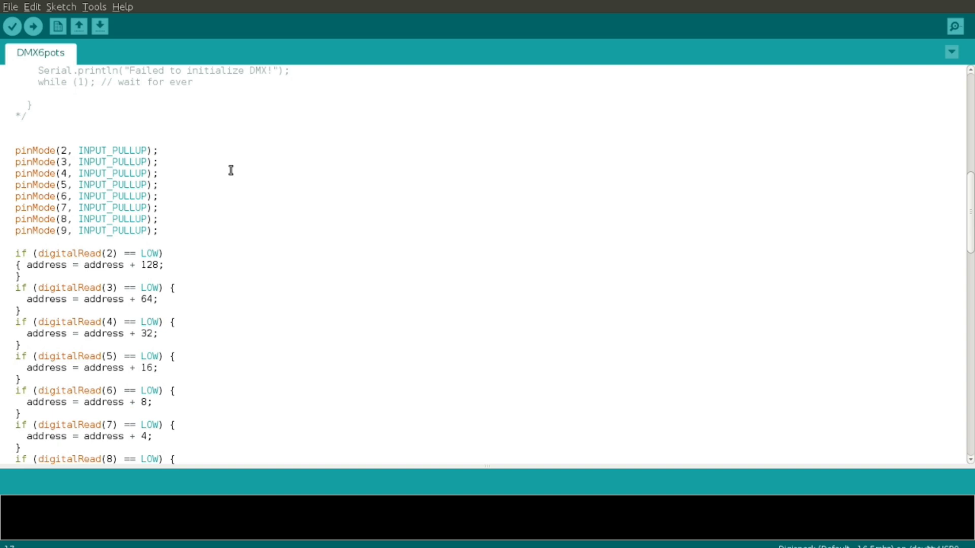
{"action": "mouse_move", "coordinate": [226, 174]}
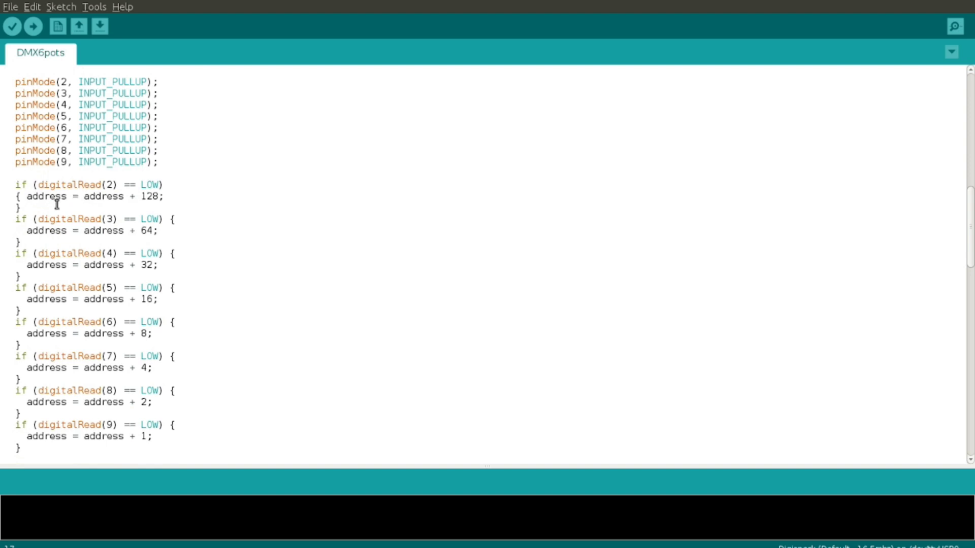
{"action": "mouse_move", "coordinate": [192, 189]}
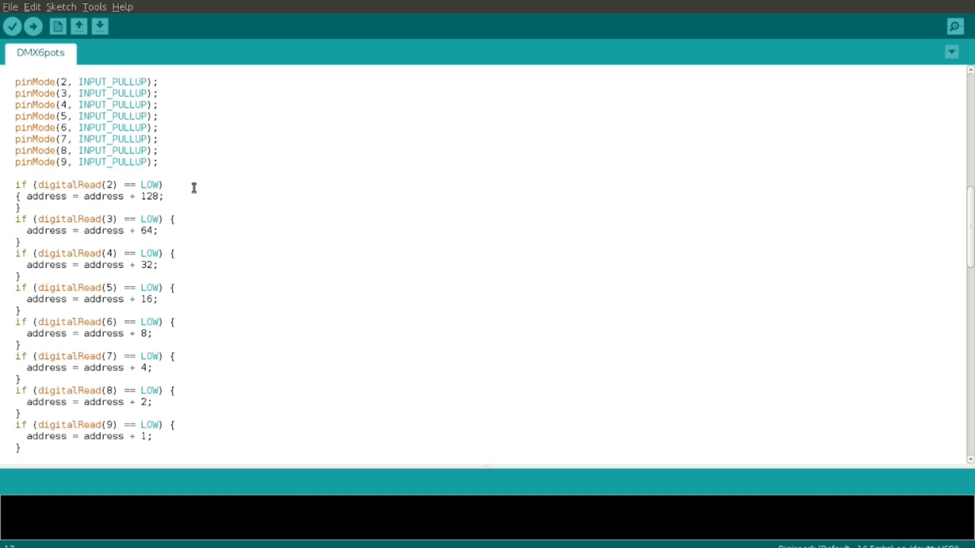
{"action": "mouse_move", "coordinate": [183, 182]}
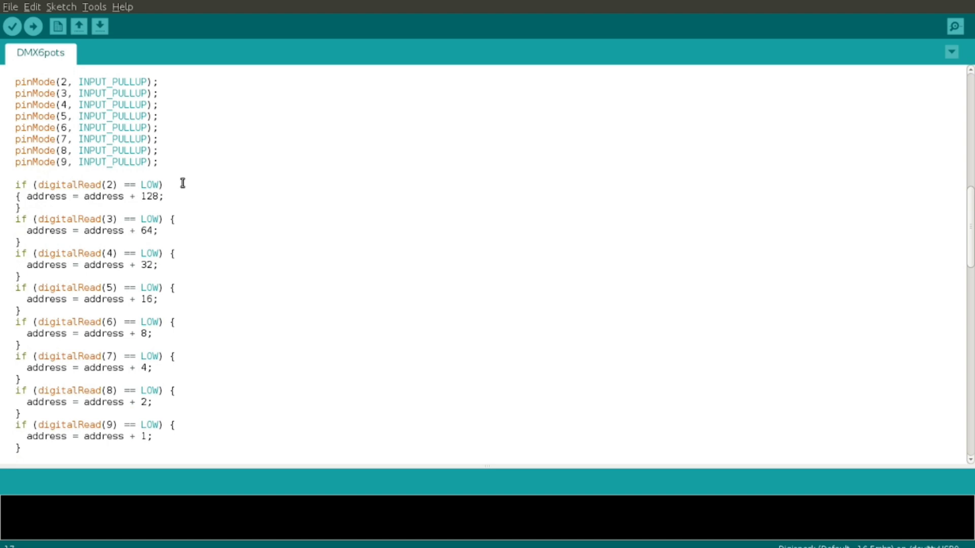
{"action": "mouse_move", "coordinate": [47, 87]}
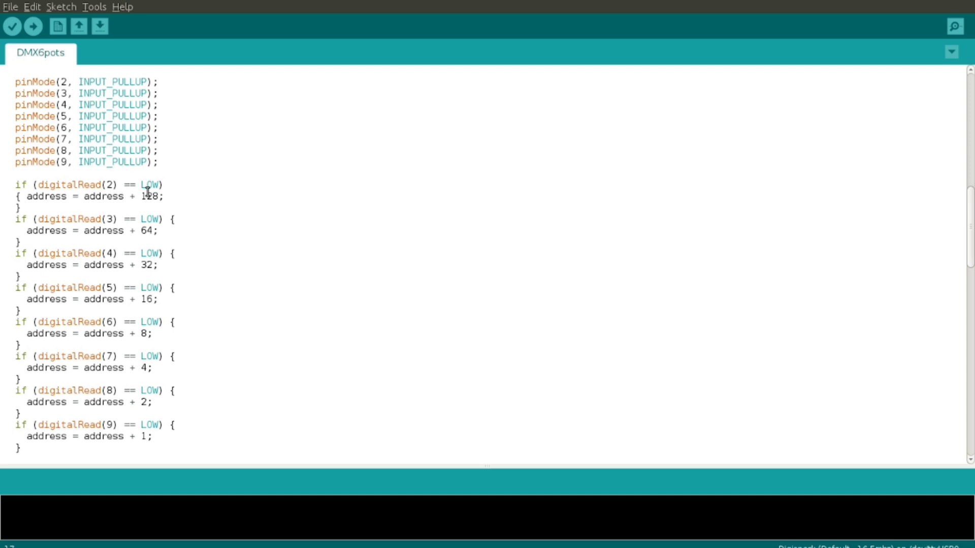
{"action": "mouse_move", "coordinate": [128, 237]}
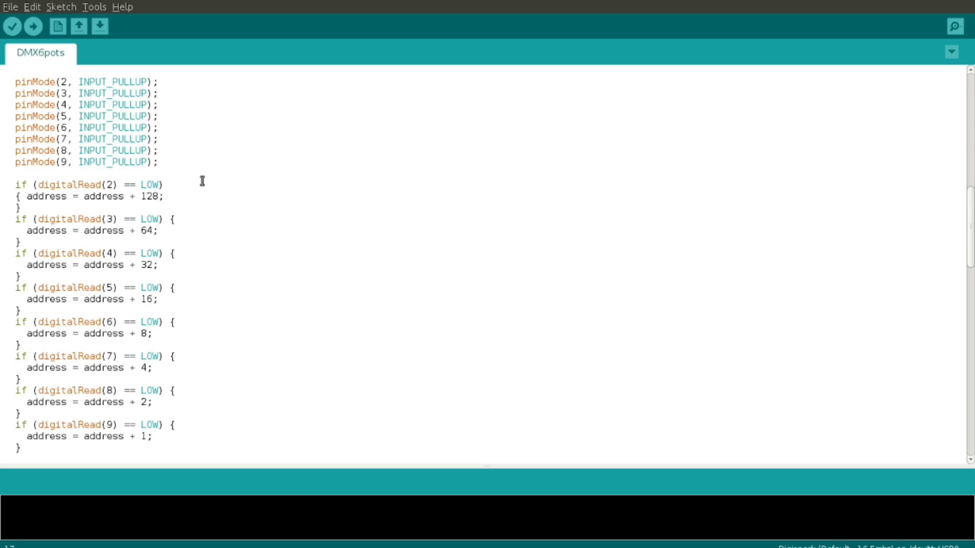
{"action": "mouse_move", "coordinate": [205, 185]}
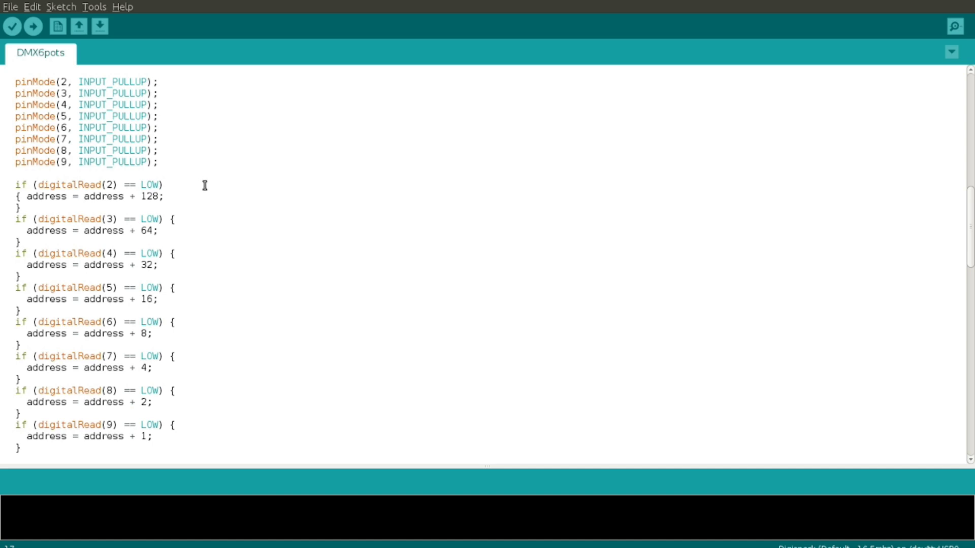
{"action": "mouse_move", "coordinate": [222, 176]}
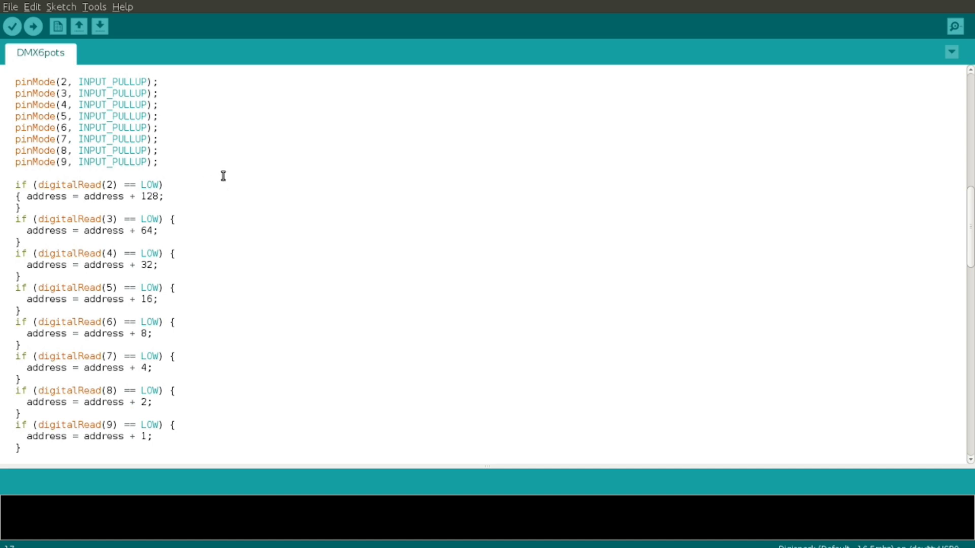
{"action": "mouse_move", "coordinate": [195, 211]}
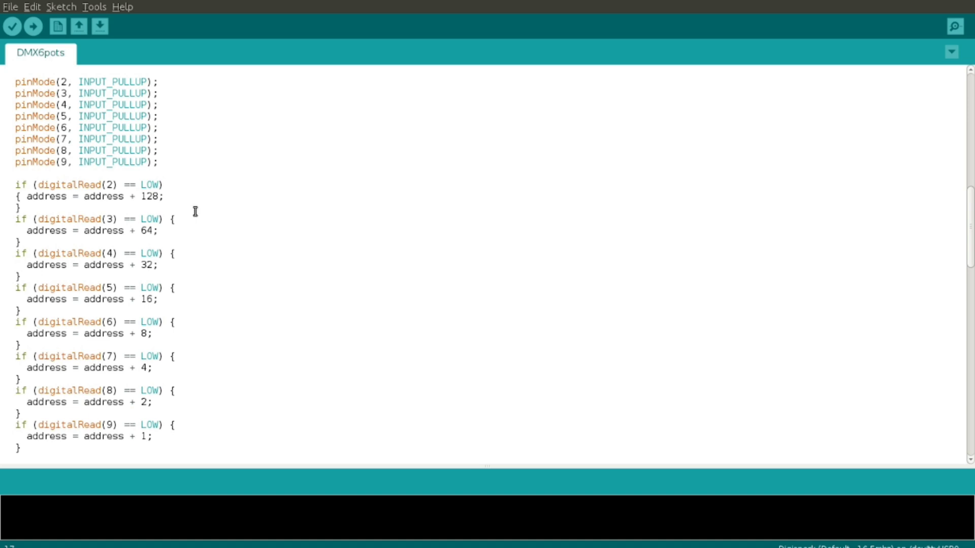
{"action": "scroll", "scroll_direction": "down", "scroll_amount": 3}
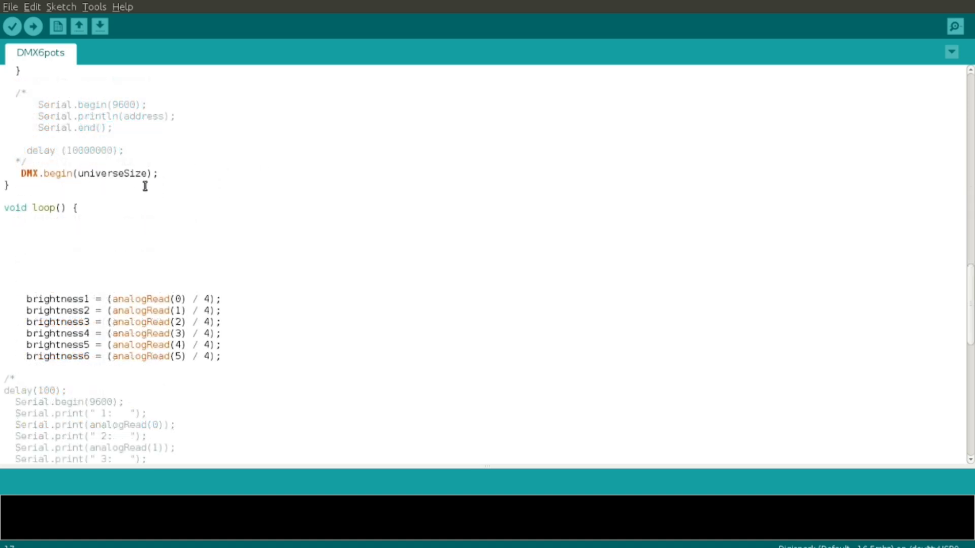
{"action": "mouse_move", "coordinate": [205, 188]}
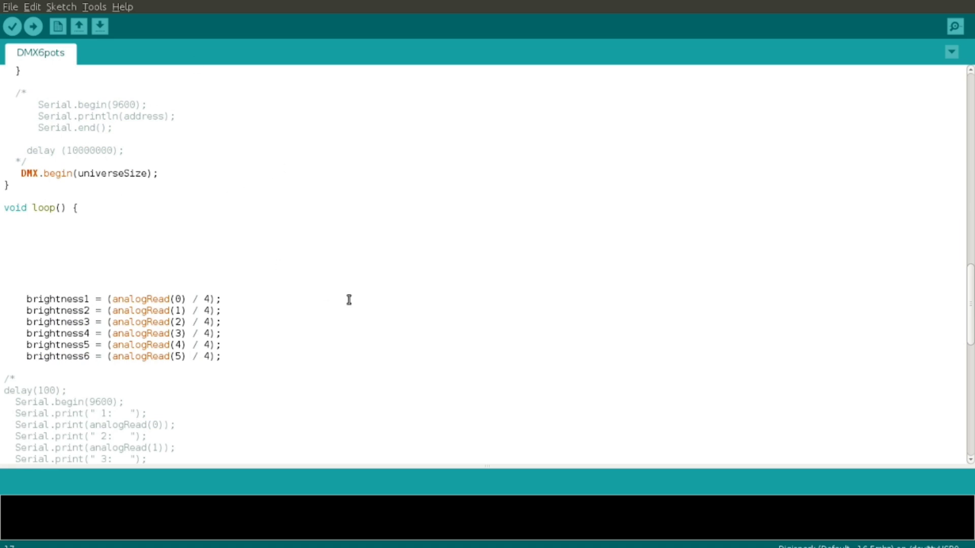
{"action": "scroll", "scroll_direction": "down", "scroll_amount": 3}
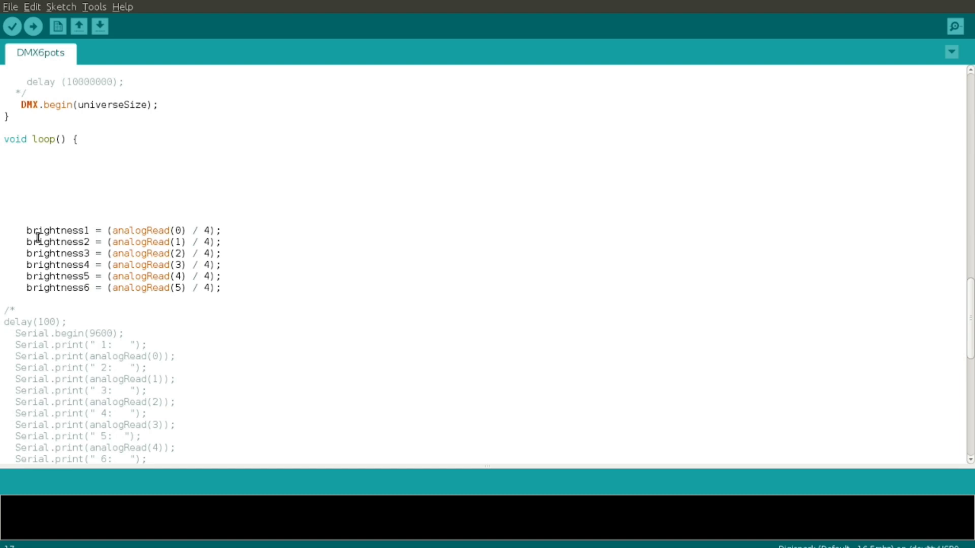
{"action": "mouse_move", "coordinate": [133, 230]}
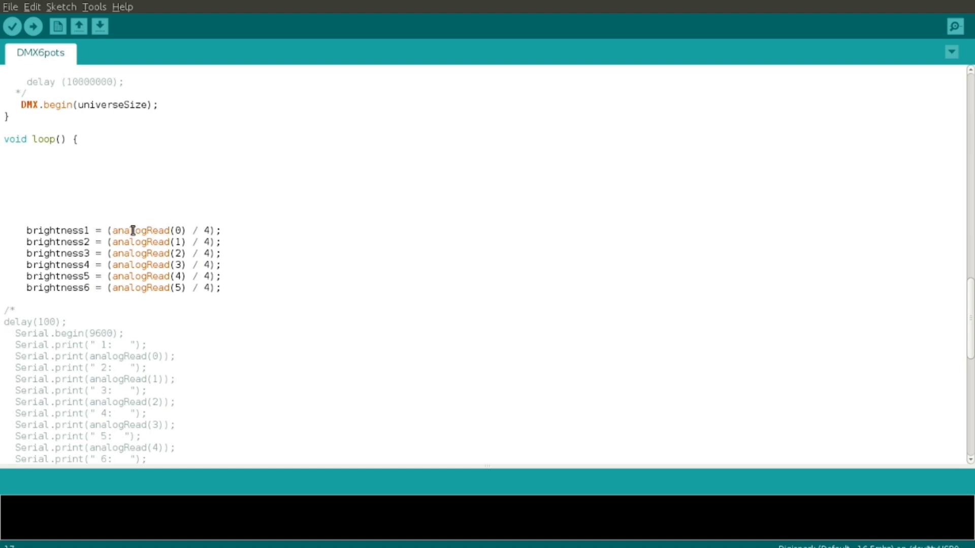
{"action": "mouse_move", "coordinate": [290, 219]}
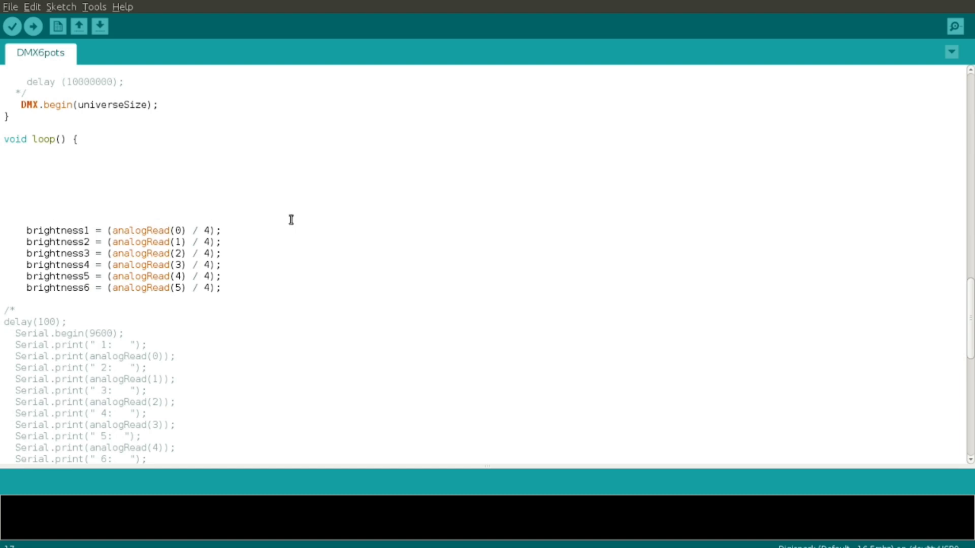
{"action": "mouse_move", "coordinate": [285, 200]}
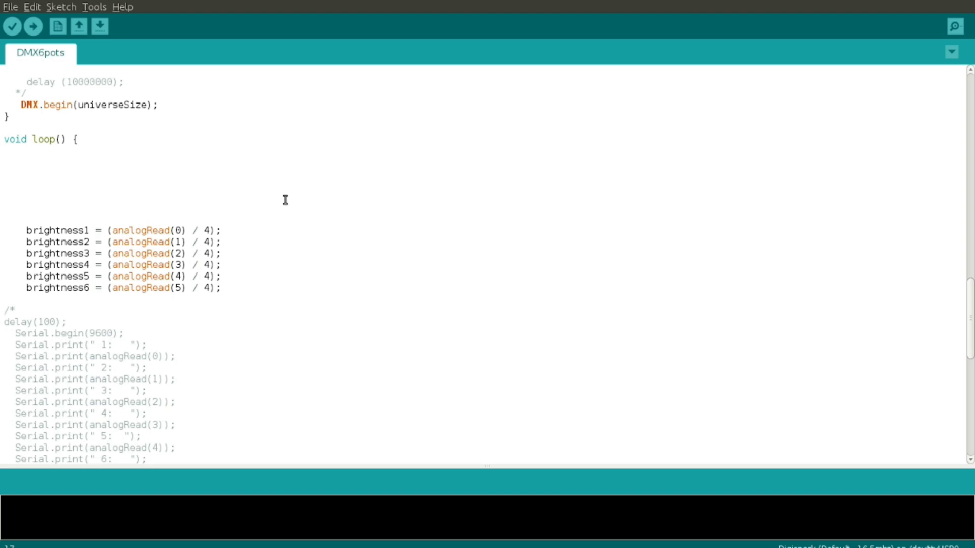
{"action": "mouse_move", "coordinate": [244, 230]}
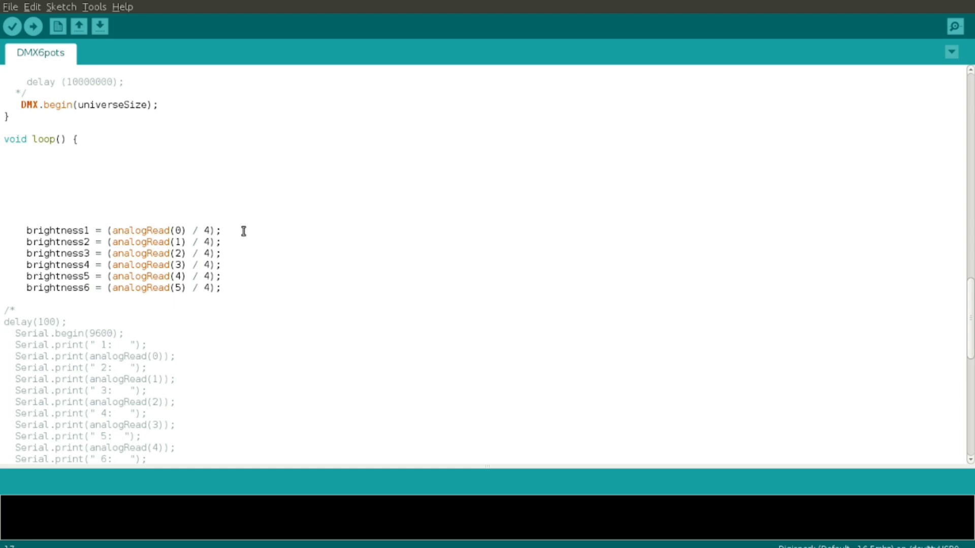
{"action": "mouse_move", "coordinate": [240, 236]}
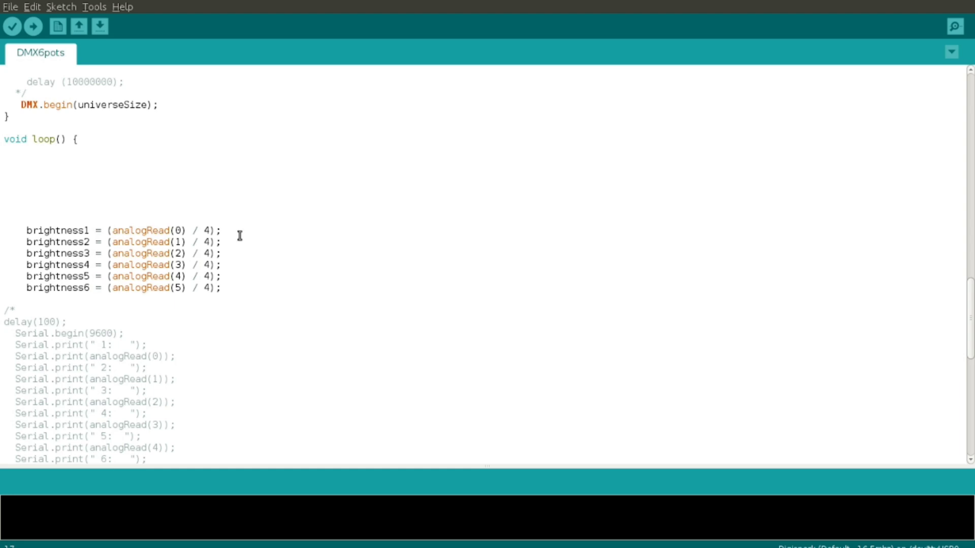
{"action": "mouse_move", "coordinate": [224, 248]}
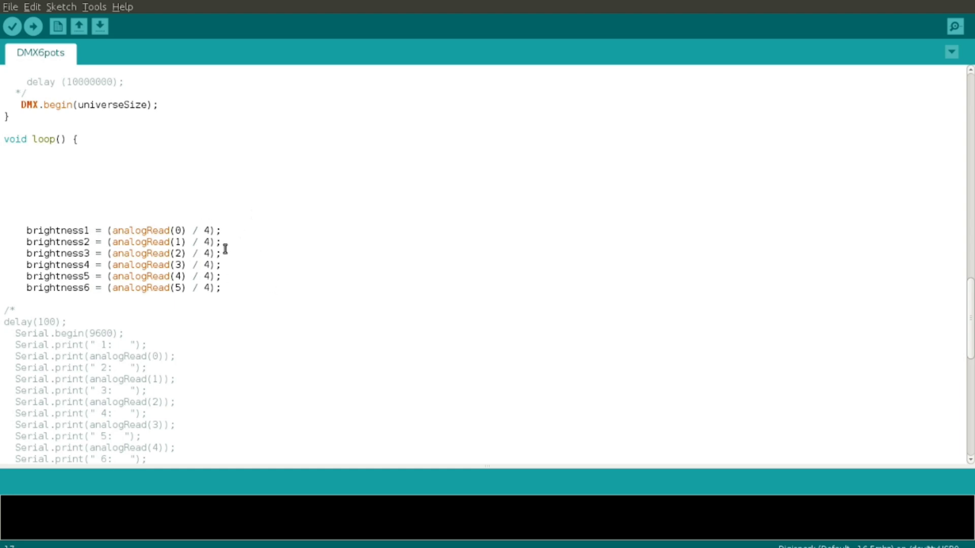
{"action": "mouse_move", "coordinate": [337, 291]}
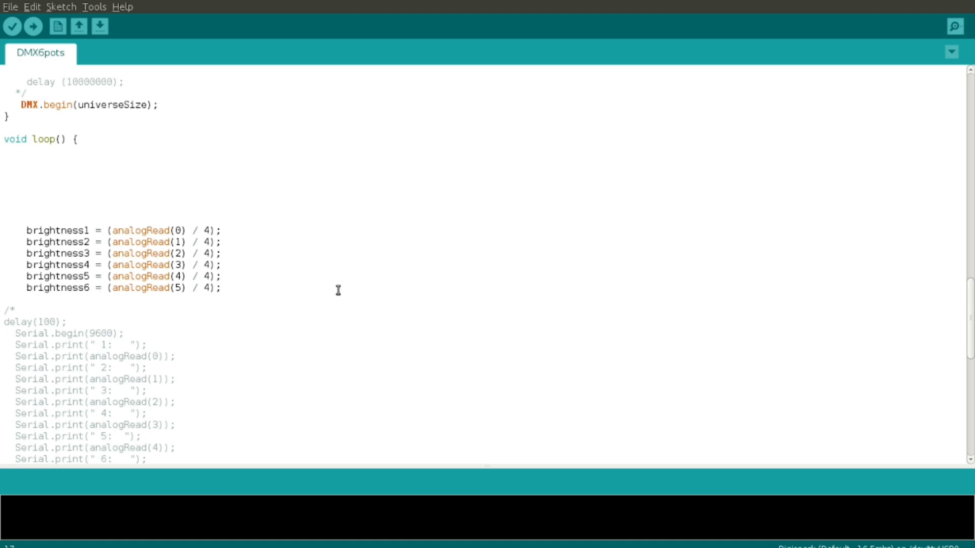
{"action": "mouse_move", "coordinate": [273, 253]}
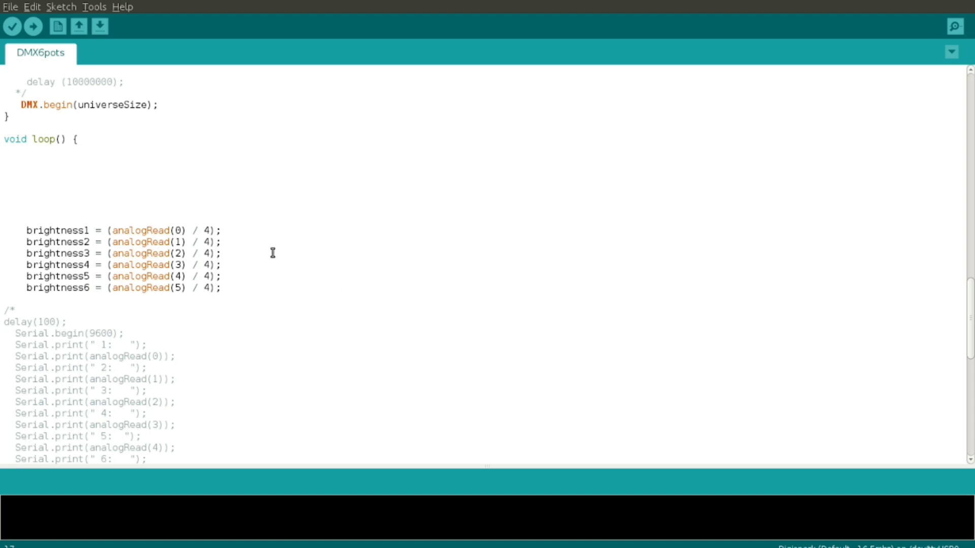
{"action": "scroll", "scroll_direction": "down", "scroll_amount": 3}
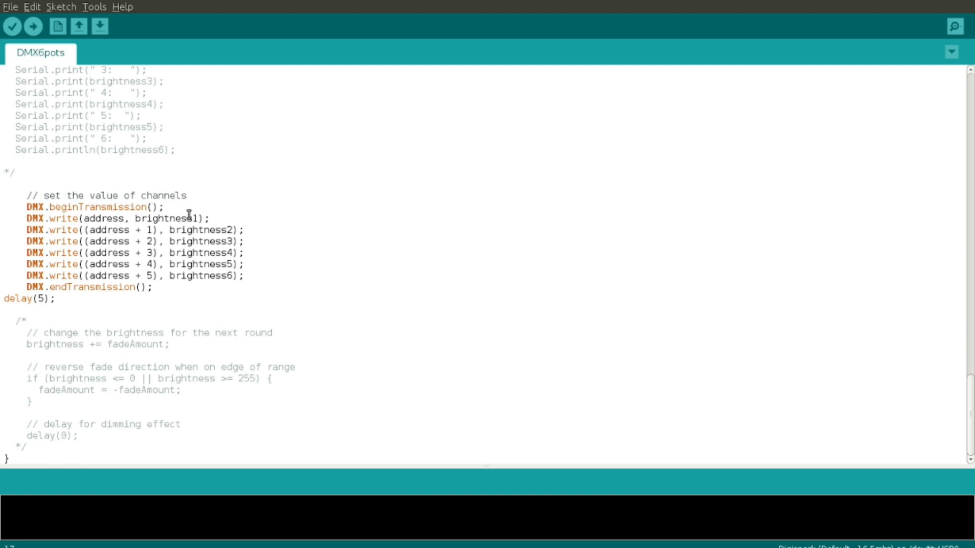
{"action": "mouse_move", "coordinate": [244, 216]}
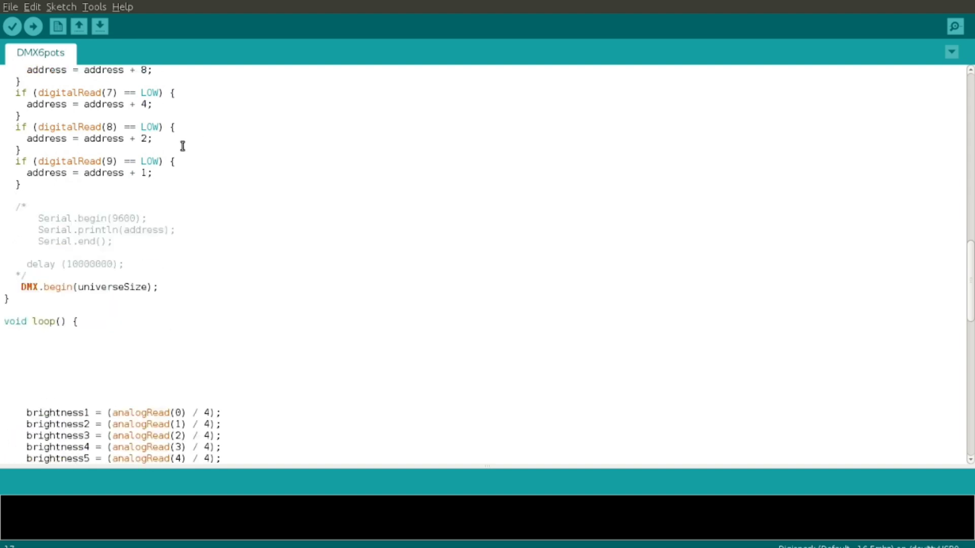
{"action": "scroll", "scroll_direction": "down", "scroll_amount": 3}
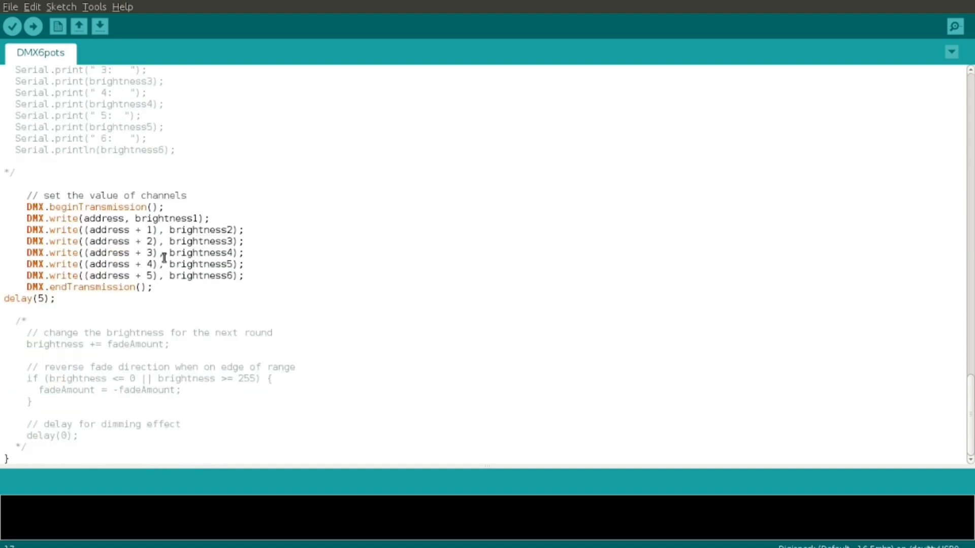
{"action": "mouse_move", "coordinate": [142, 218]}
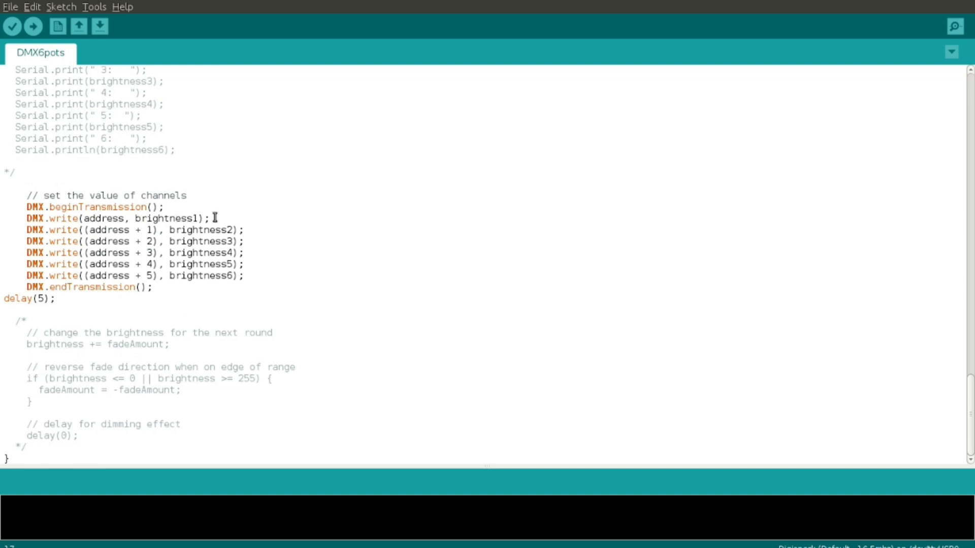
{"action": "mouse_move", "coordinate": [197, 218]}
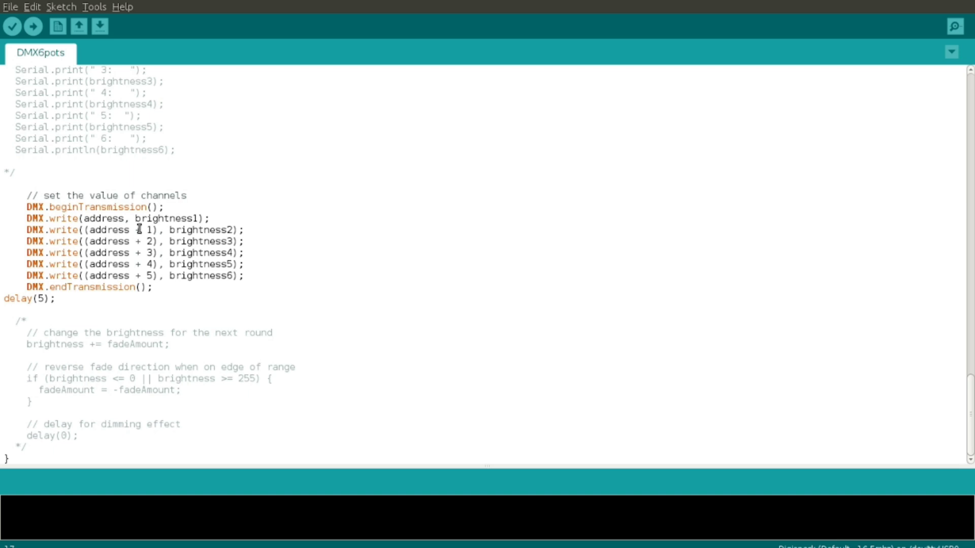
{"action": "mouse_move", "coordinate": [183, 241]}
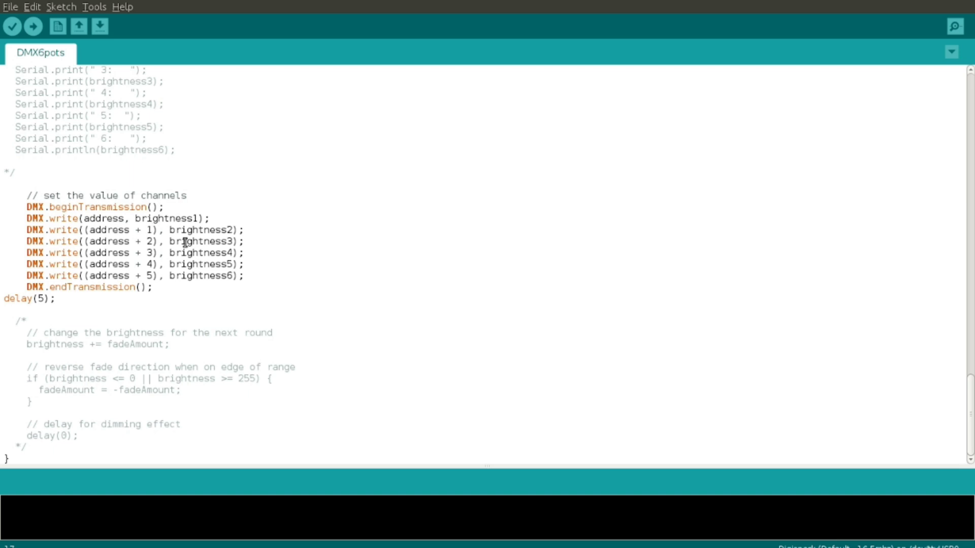
{"action": "mouse_move", "coordinate": [241, 230]}
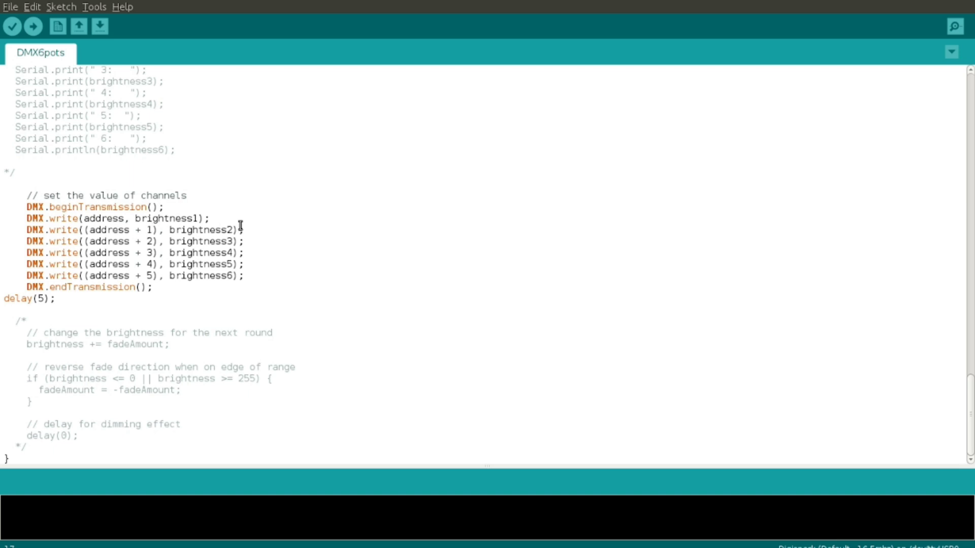
{"action": "scroll", "scroll_direction": "up", "scroll_amount": 3}
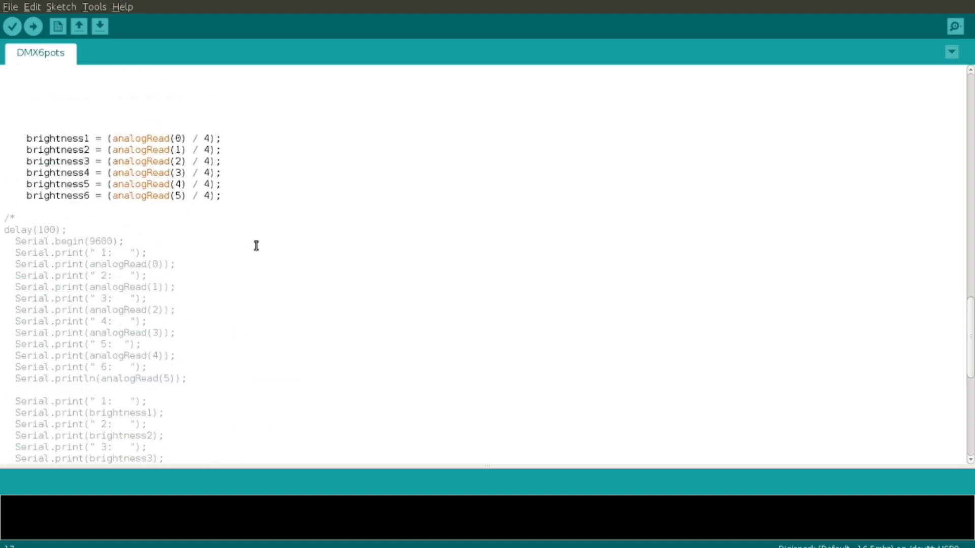
{"action": "scroll", "scroll_direction": "down", "scroll_amount": 3}
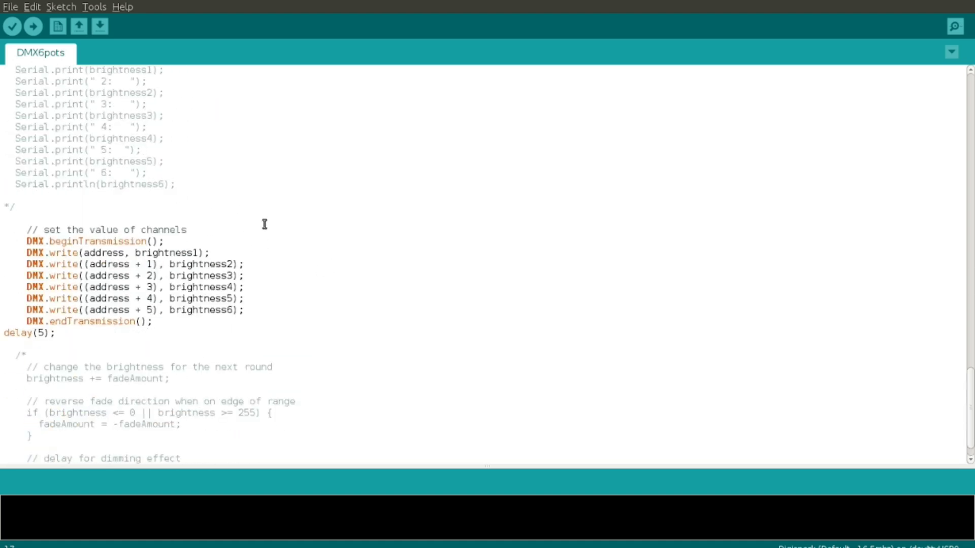
{"action": "mouse_move", "coordinate": [183, 322]}
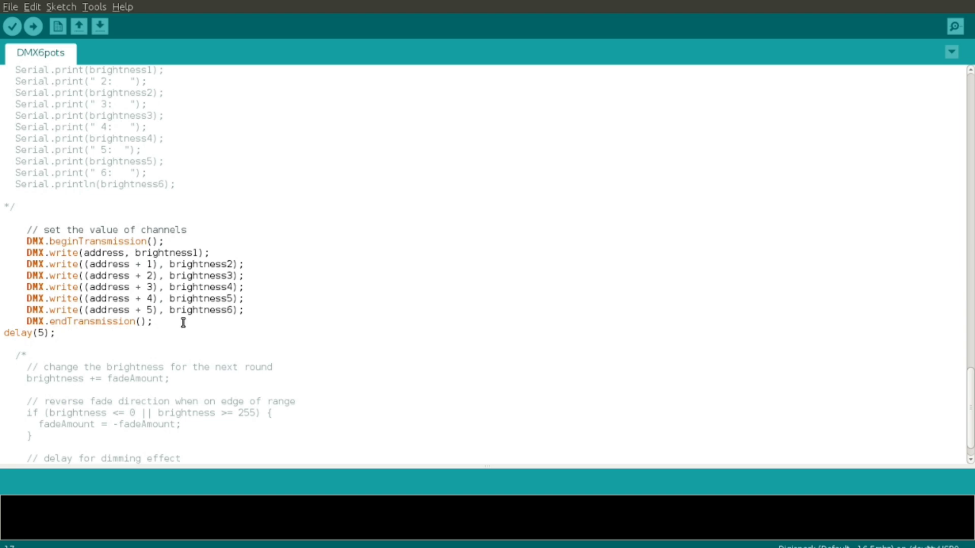
{"action": "mouse_move", "coordinate": [76, 334]}
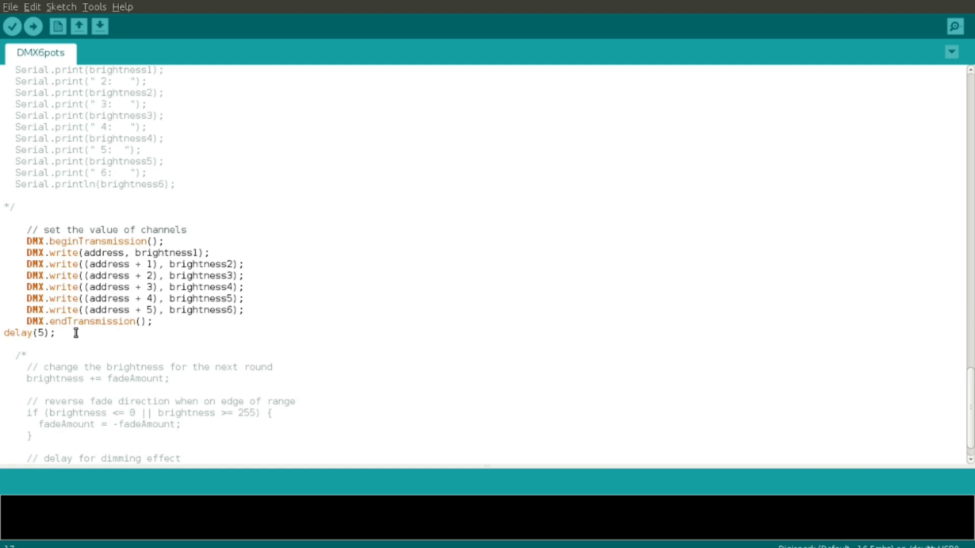
{"action": "scroll", "scroll_direction": "down", "scroll_amount": 3}
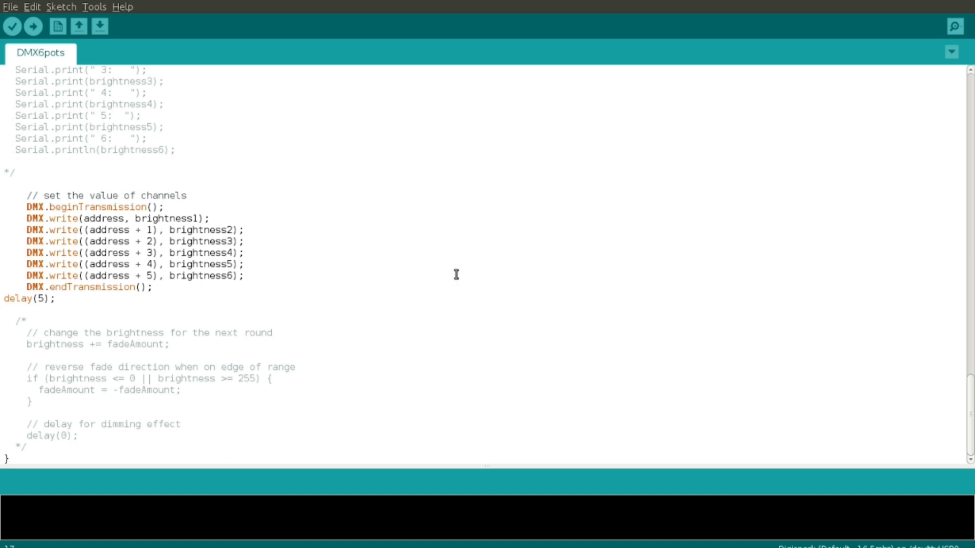
{"action": "mouse_move", "coordinate": [453, 272]}
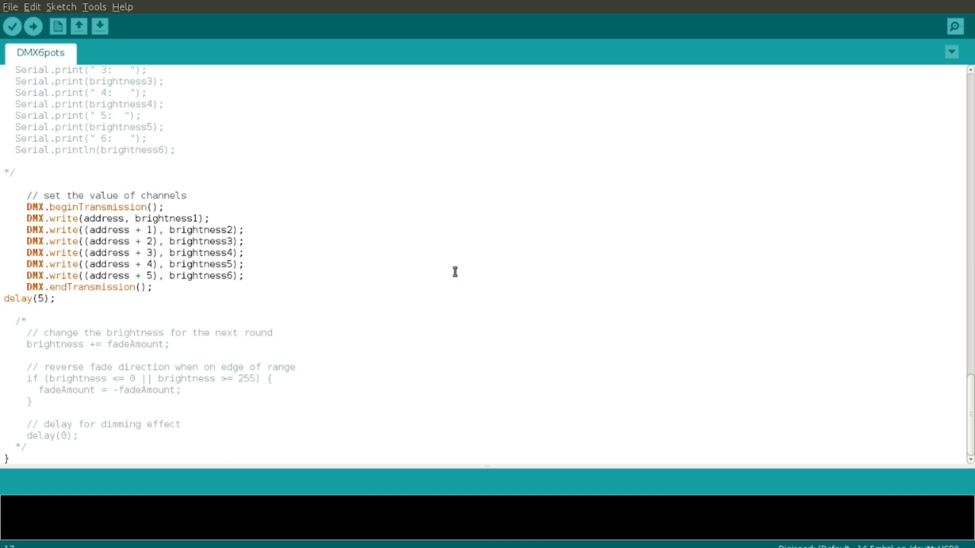
{"action": "mouse_move", "coordinate": [453, 269]}
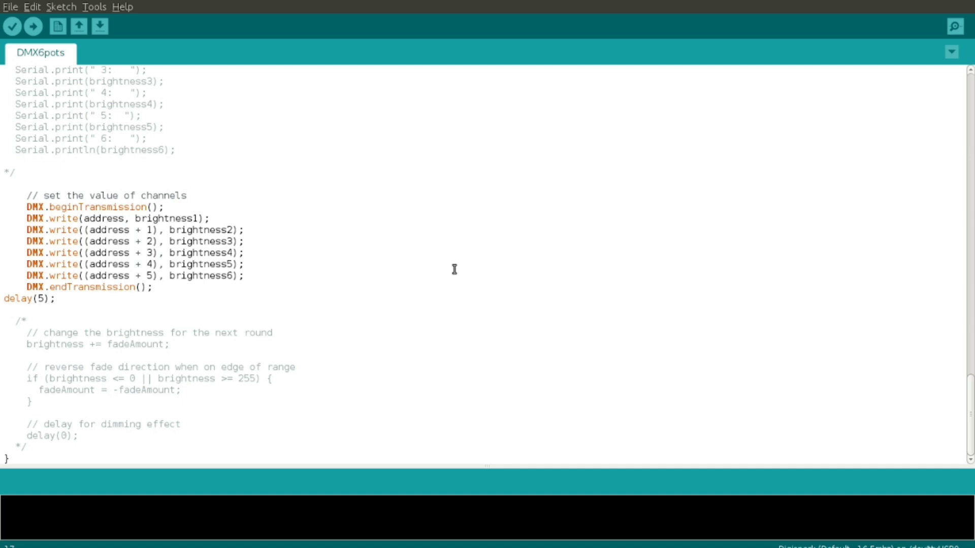